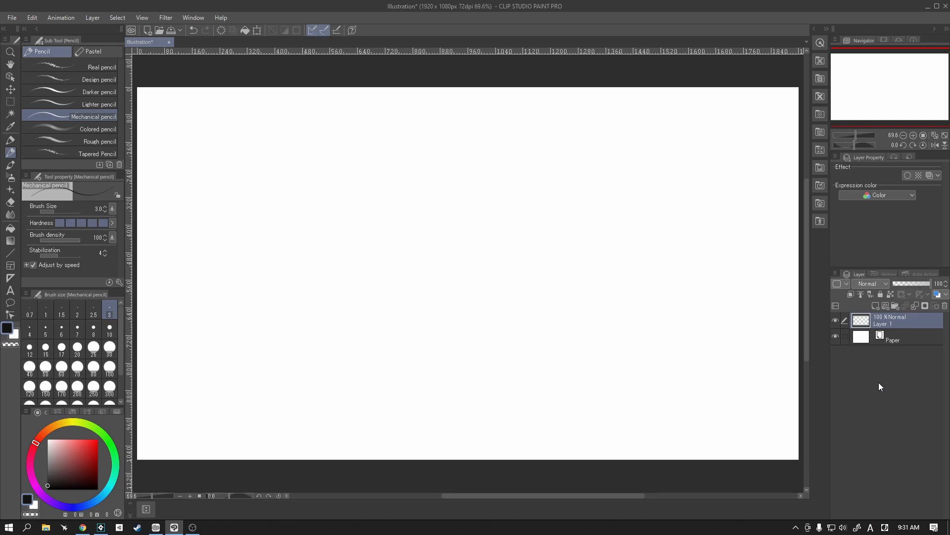
mouse_move(164, 110)
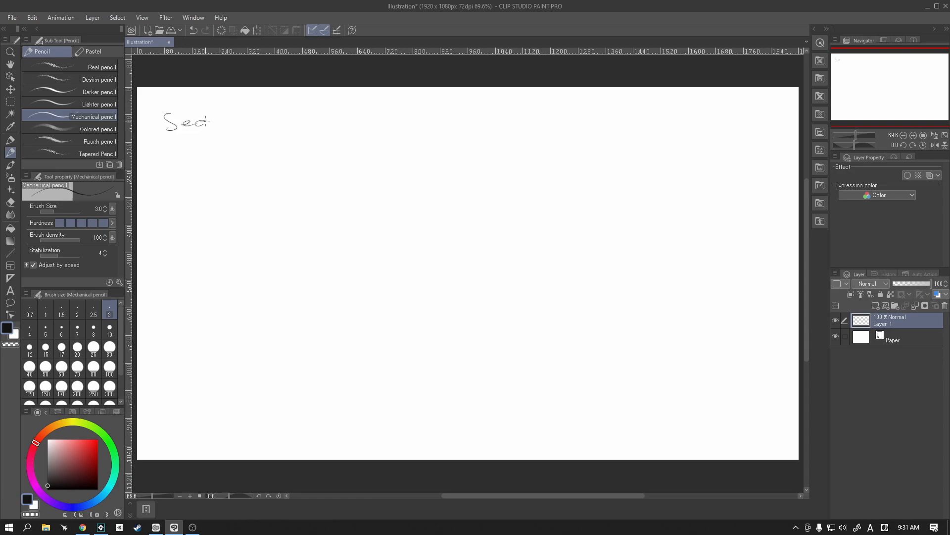
Handwrite 'Sequences' at top left, then 'Broadcast' after a dash and 'Moments' below it
drag(194, 121, 245, 125)
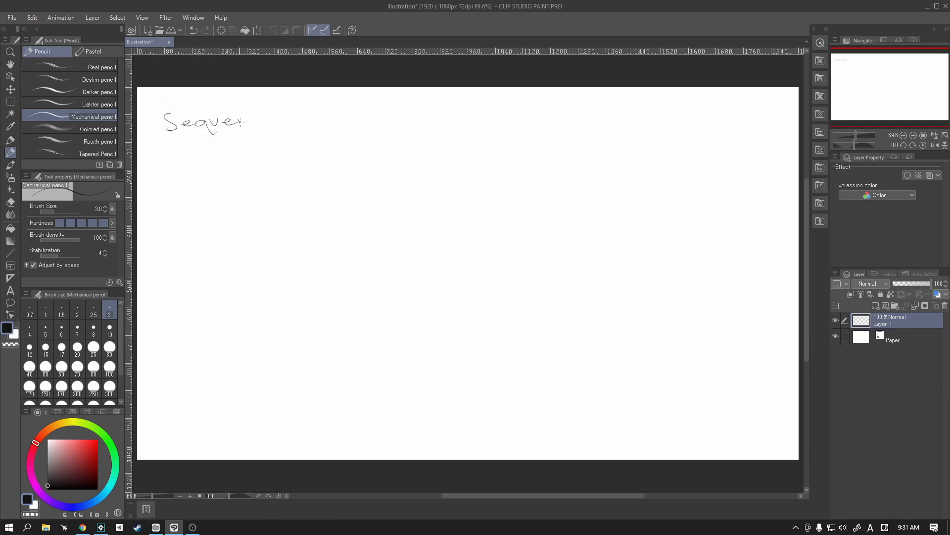
drag(245, 121, 285, 125)
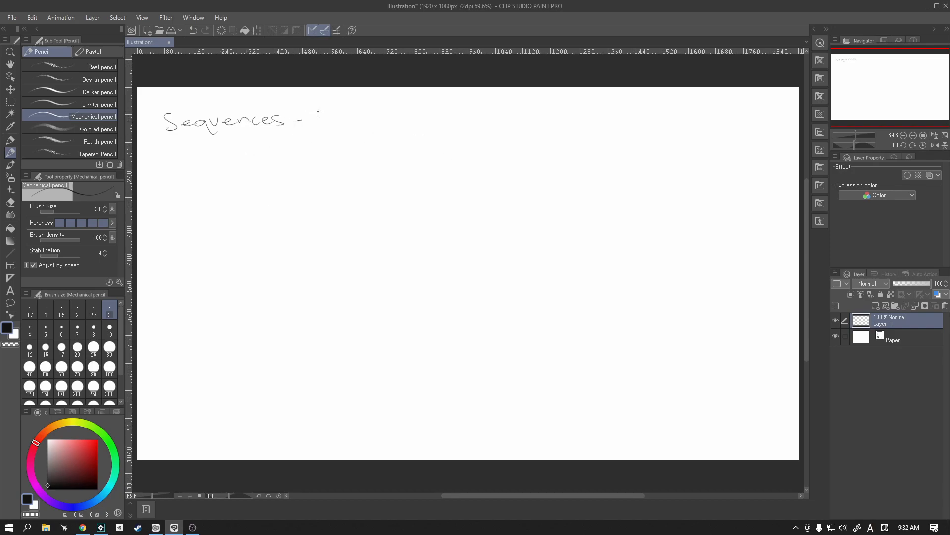
drag(305, 119, 333, 121)
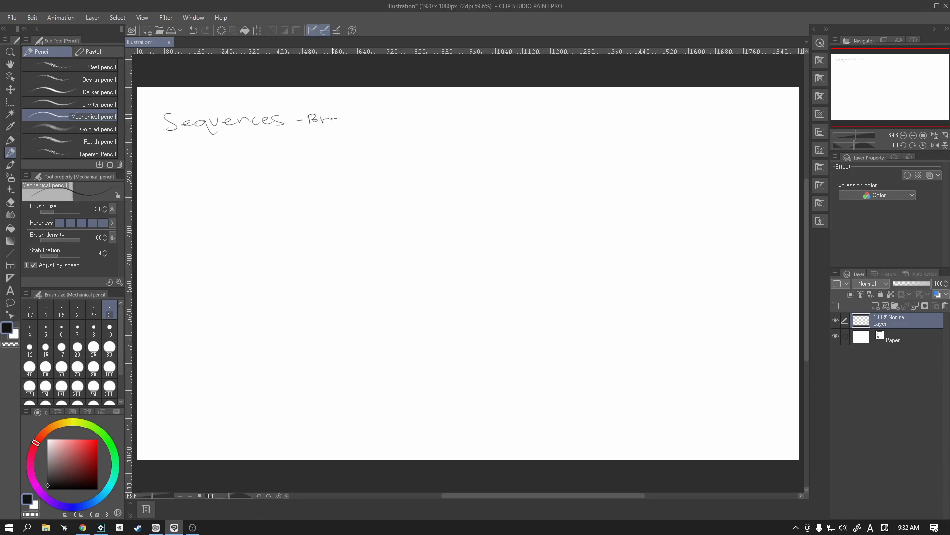
drag(340, 119, 385, 116)
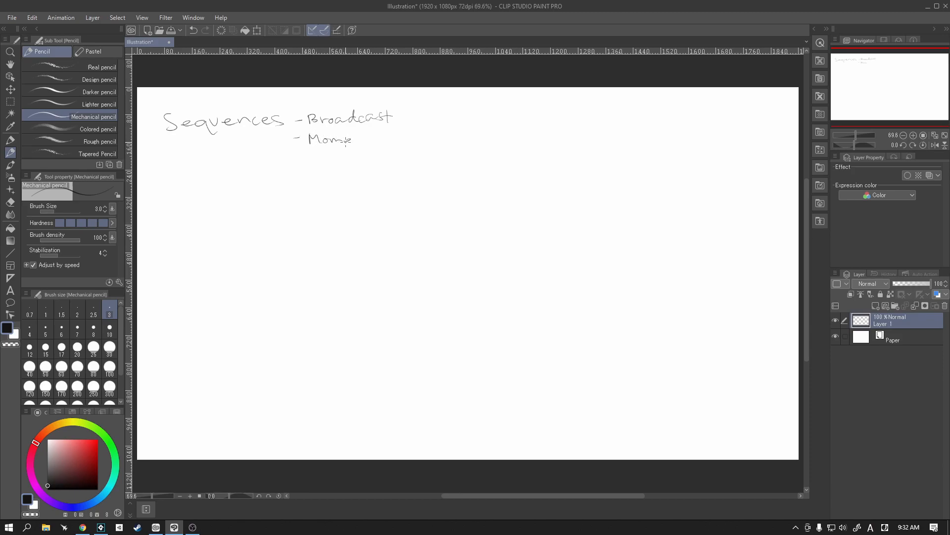
drag(309, 139, 382, 140)
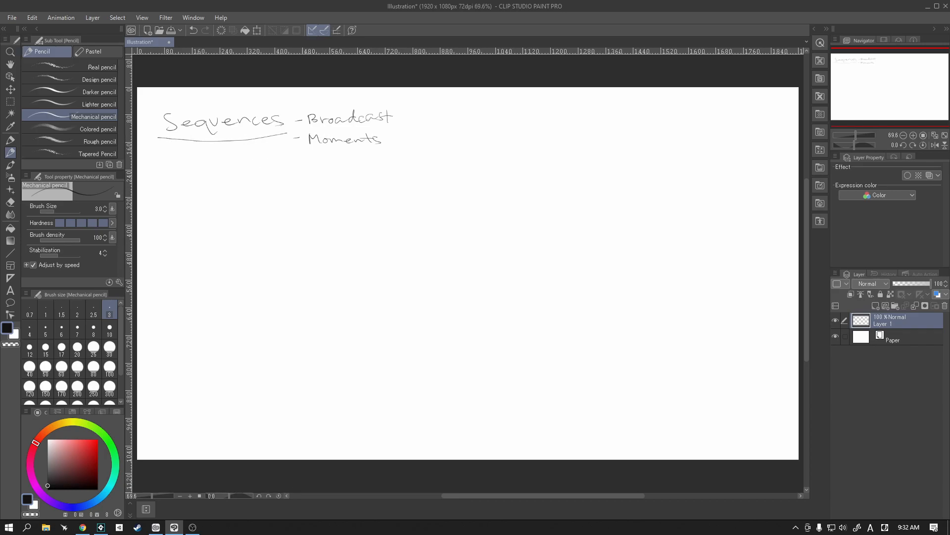
Draw an arrow curving down from under 'Sequences' and ending pointing right
drag(251, 154, 278, 179)
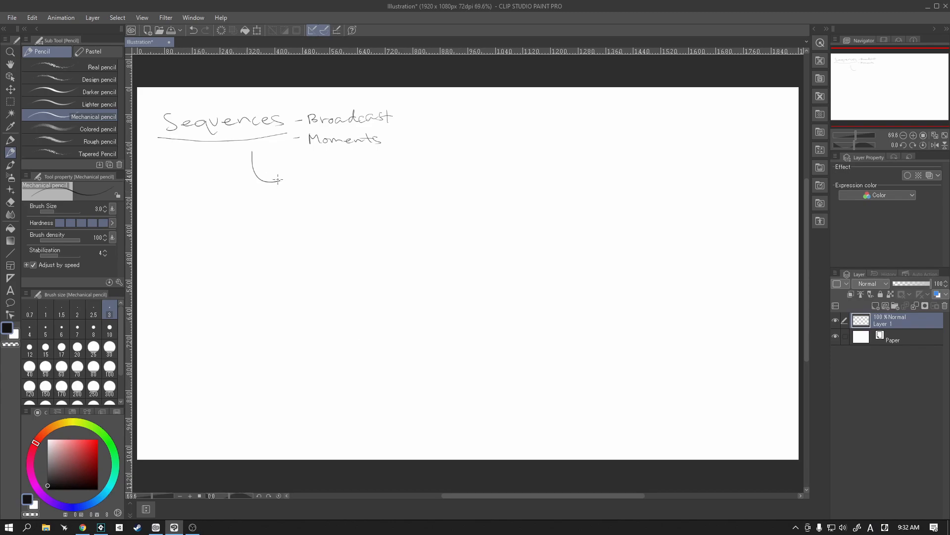
drag(270, 179, 282, 181)
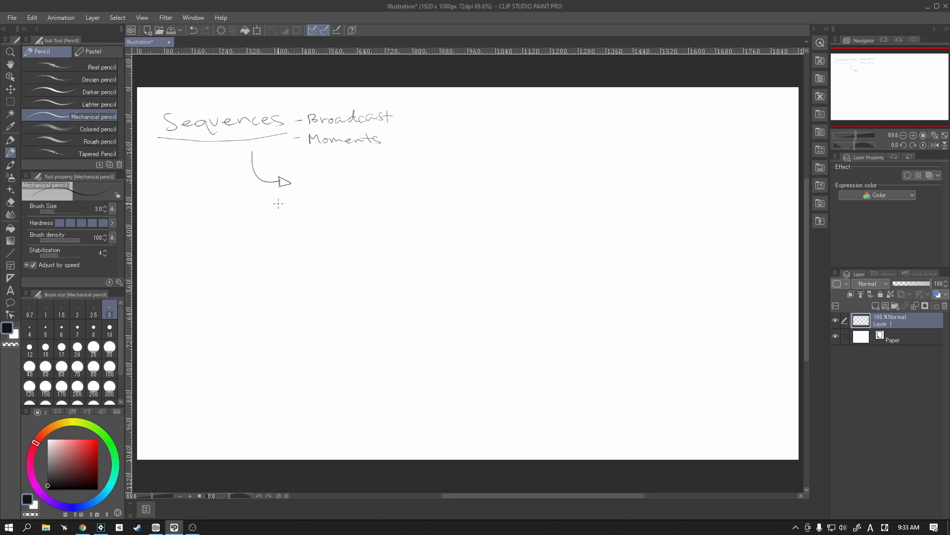
mouse_move(350, 203)
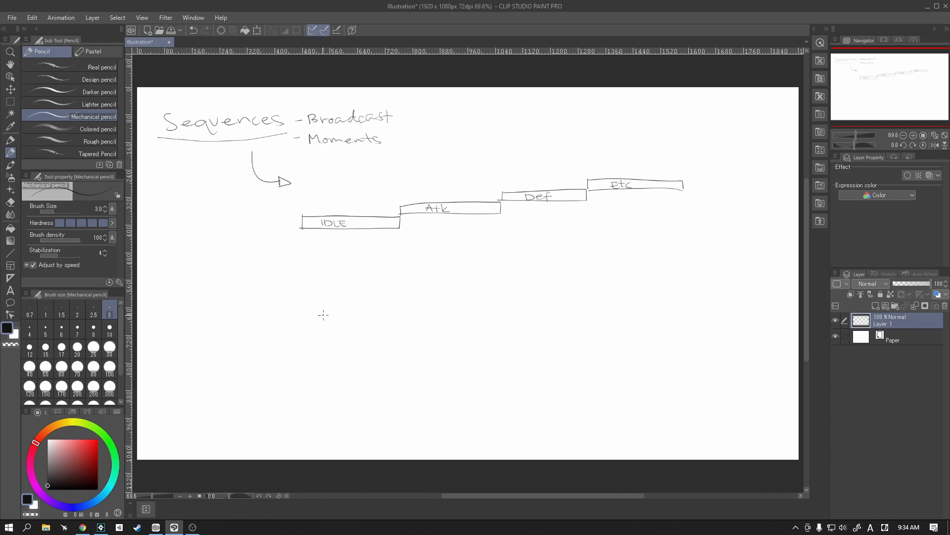
mouse_move(331, 319)
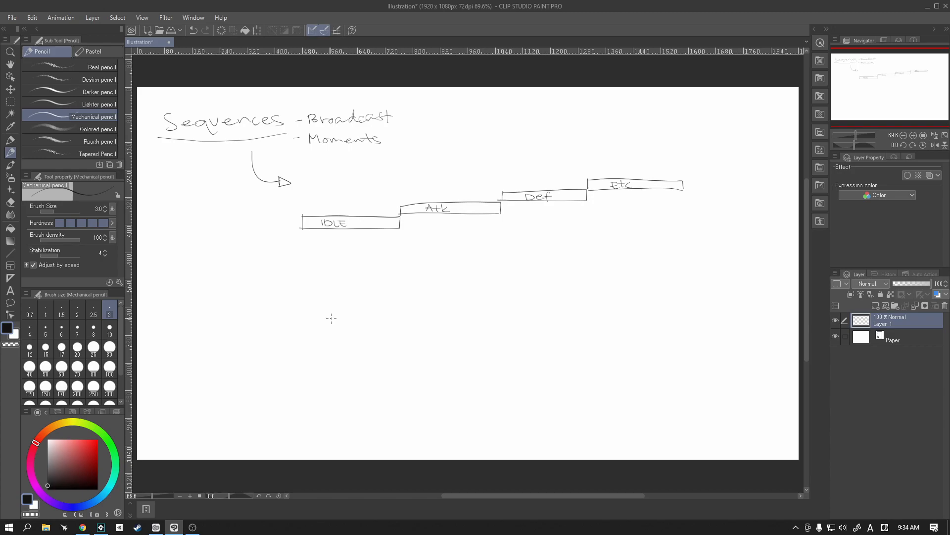
mouse_move(302, 201)
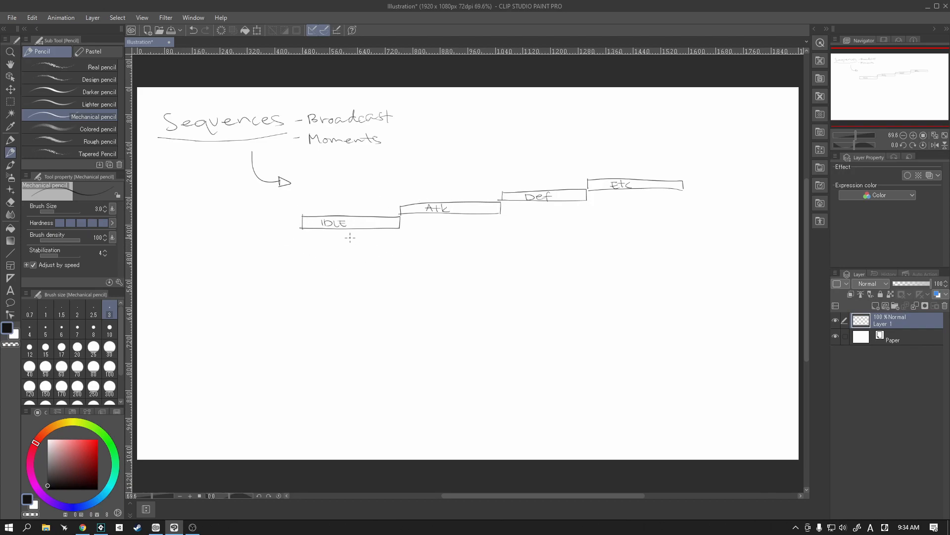
mouse_move(217, 252)
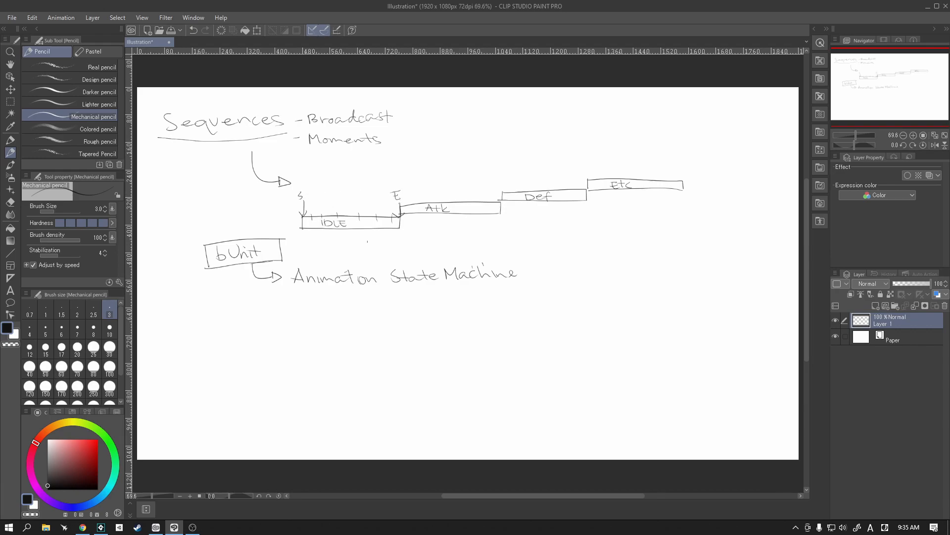
mouse_move(214, 326)
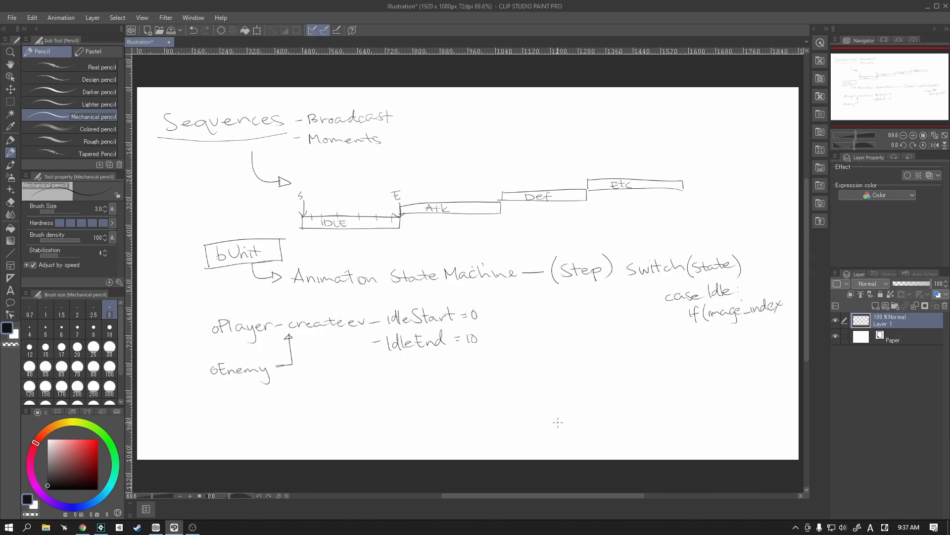
mouse_move(777, 254)
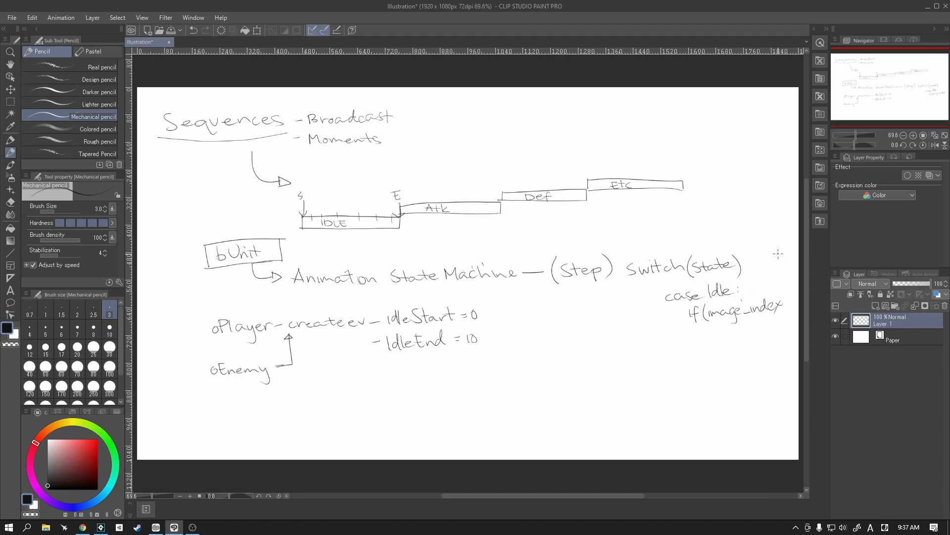
mouse_move(705, 331)
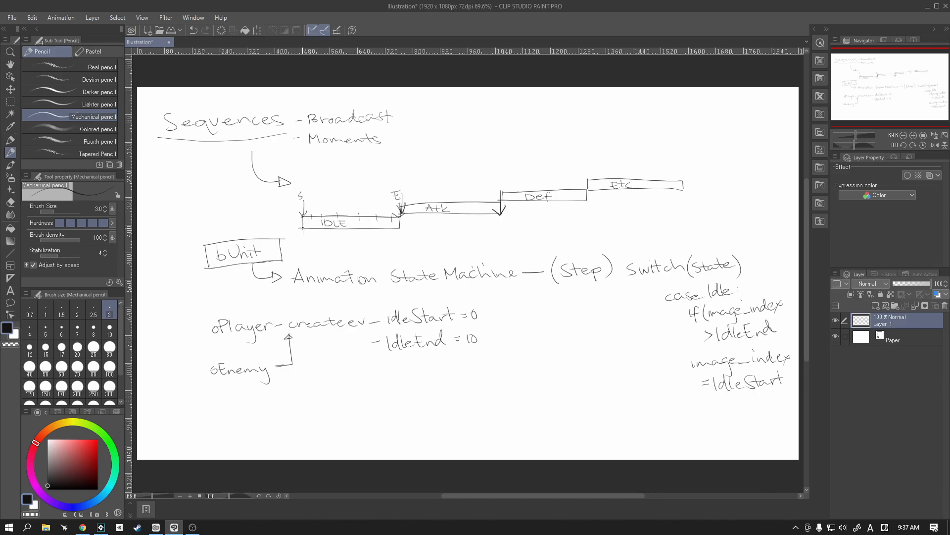
mouse_move(337, 195)
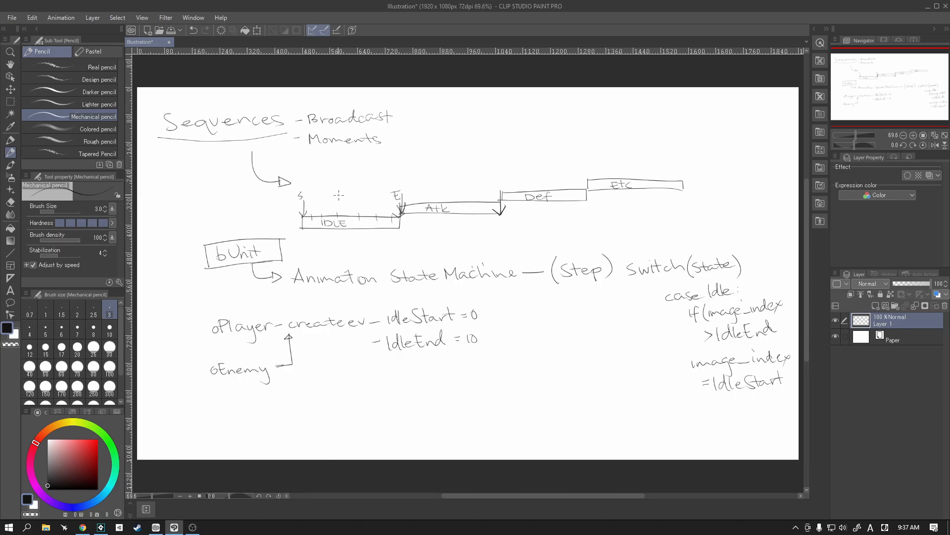
mouse_move(632, 220)
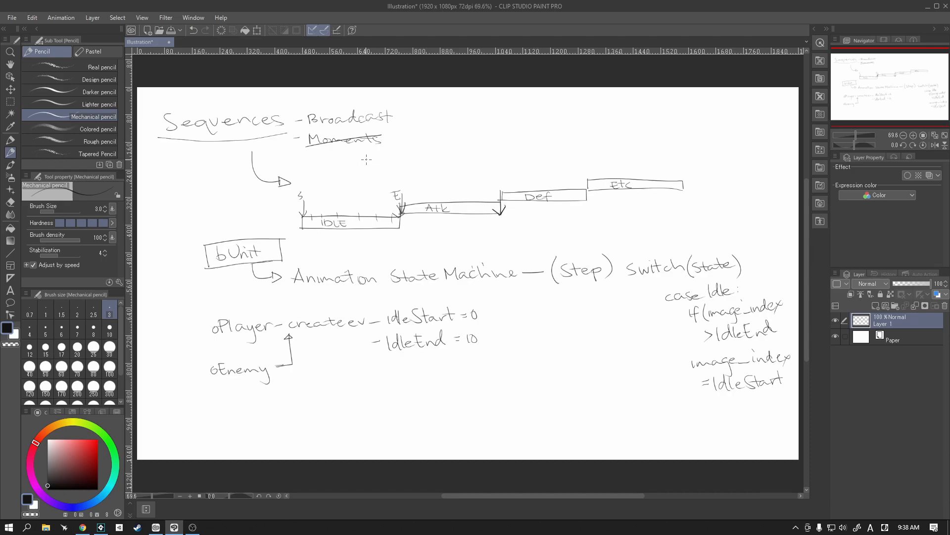
key(ctrl+z)
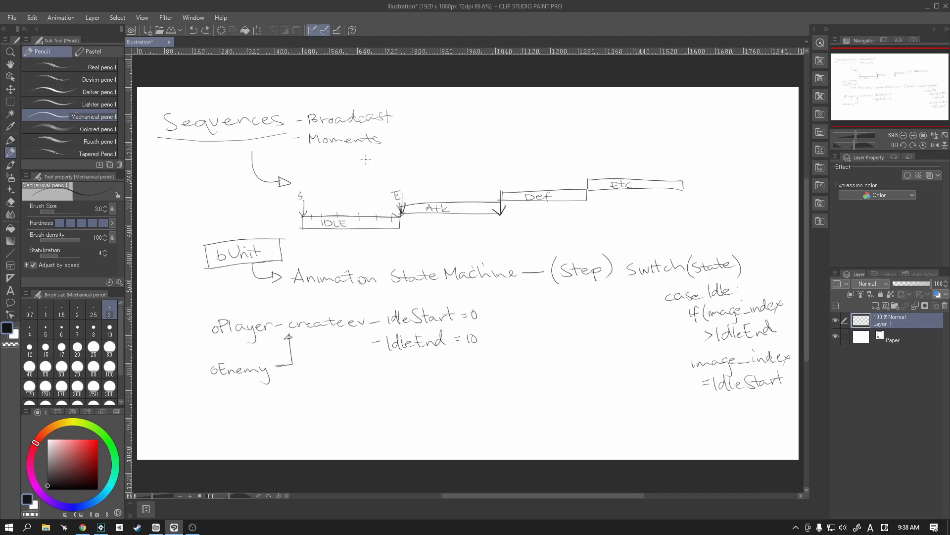
mouse_move(306, 151)
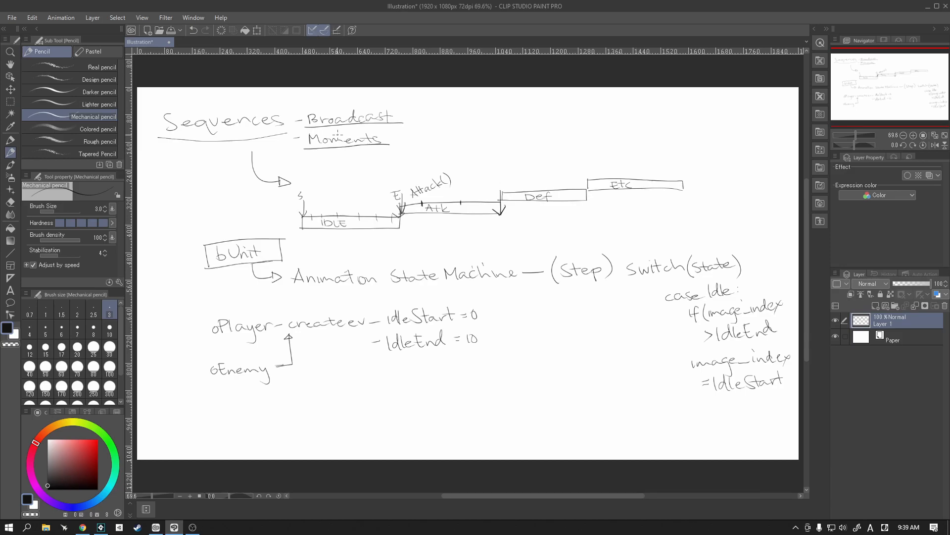
Draw a curly brace right of the Broadcast and Moments lines
drag(400, 112, 409, 130)
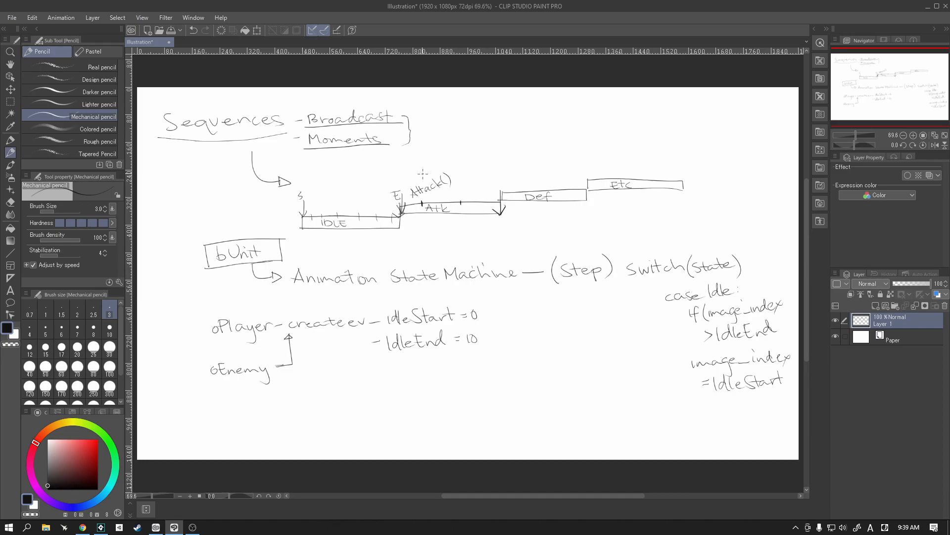
mouse_move(675, 198)
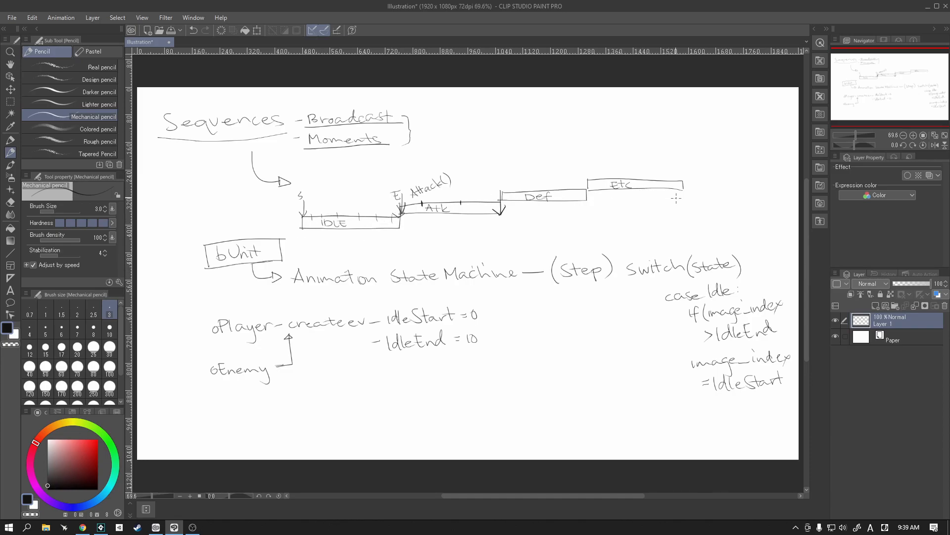
mouse_move(714, 250)
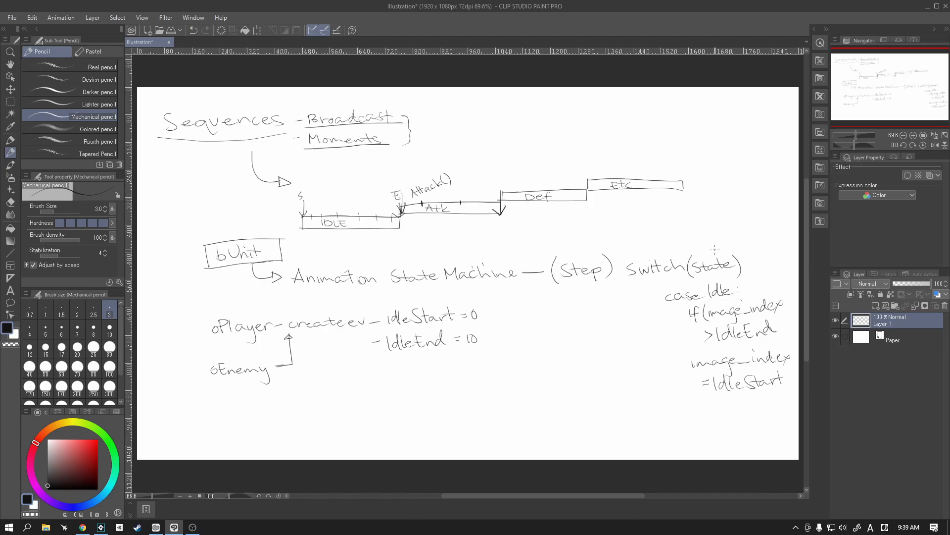